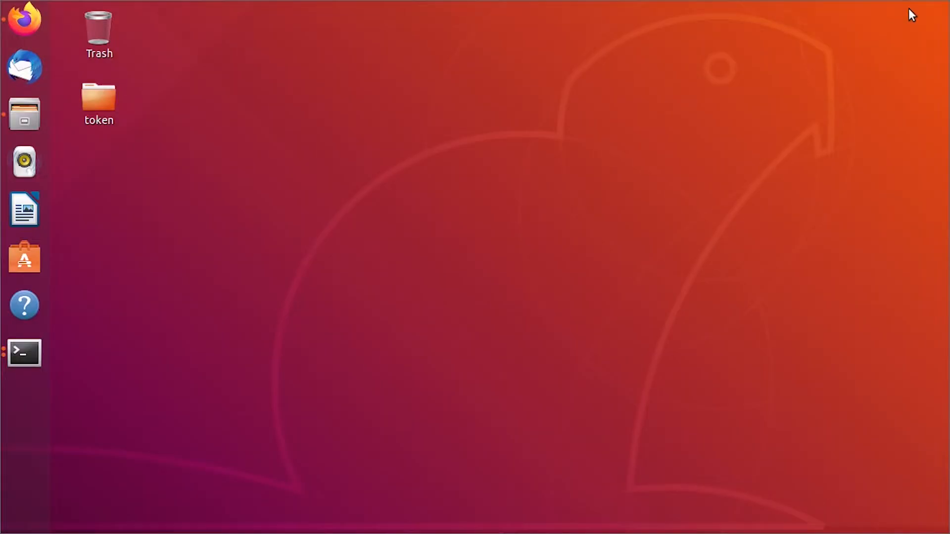
# - Clone the Docker-DocumentServer repo as root and start its containers with docker-compose up -d
pyautogui.click(25, 353)
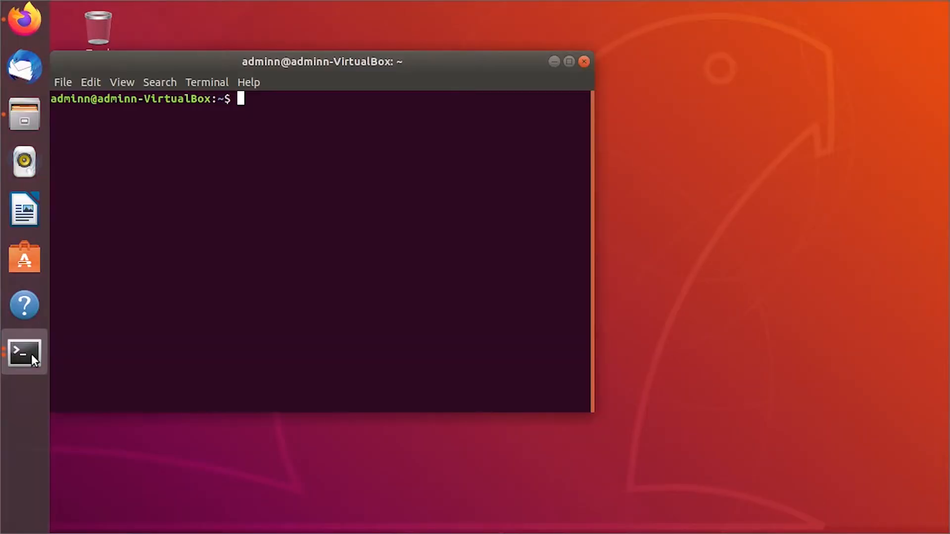
pyautogui.write('g')
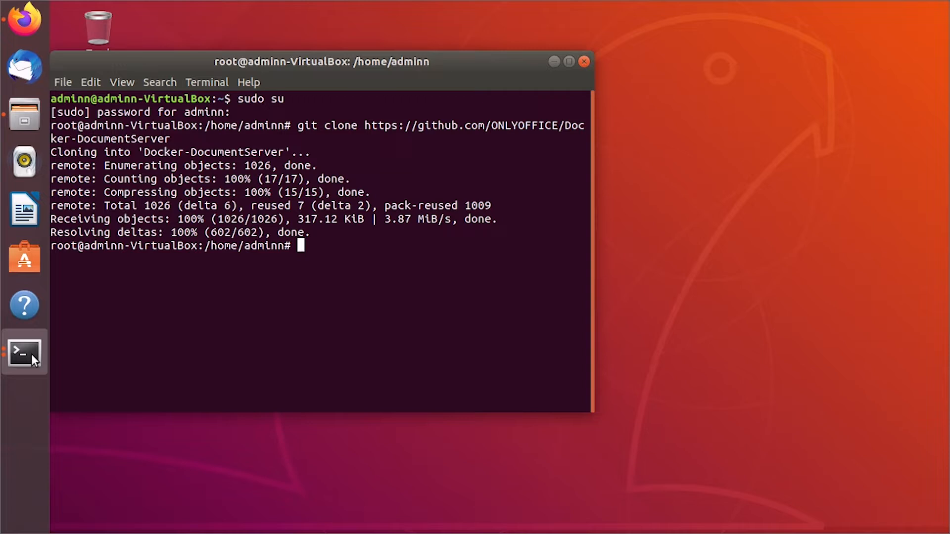
pyautogui.write('cd Docker-DocumentServer')
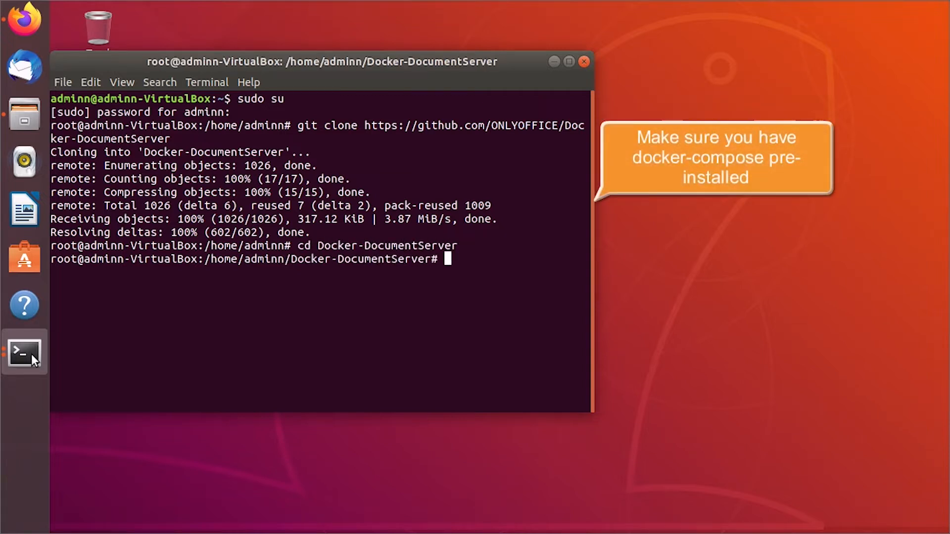
pyautogui.write('docker-compose up -d')
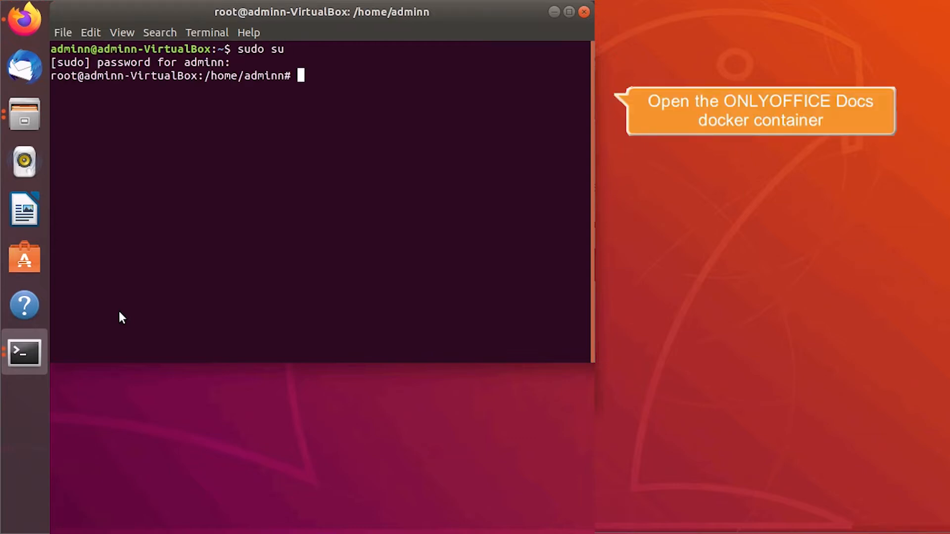
# - Exec a bash shell into the Document Server container by its ID and install vim
pyautogui.write('docker container ls')
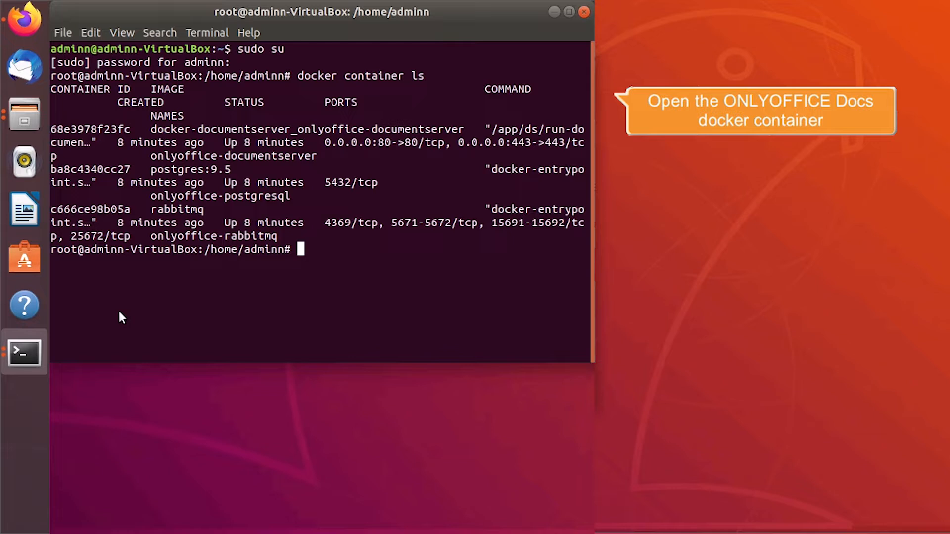
pyautogui.rightClick(91, 129)
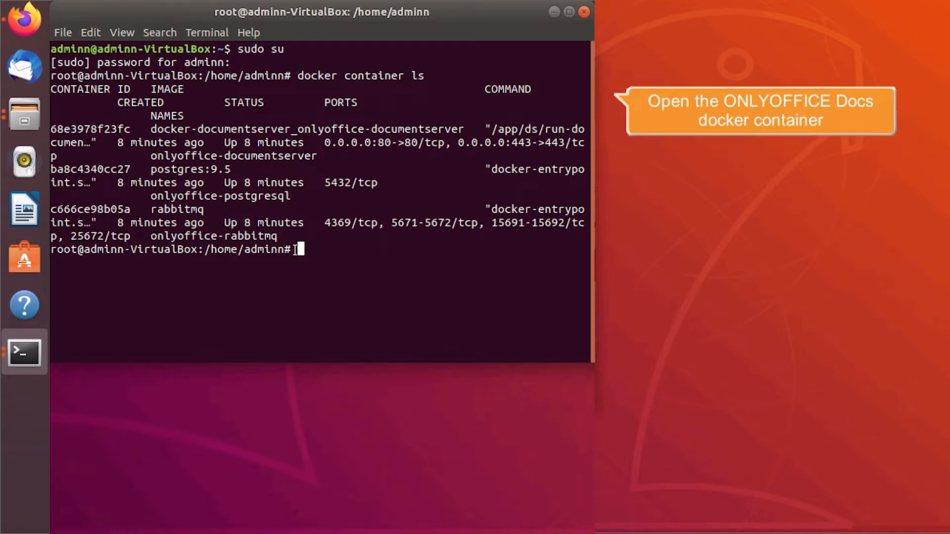
pyautogui.rightClick(400, 249)
pyautogui.write('docker exec -it 68e3978f23fc')
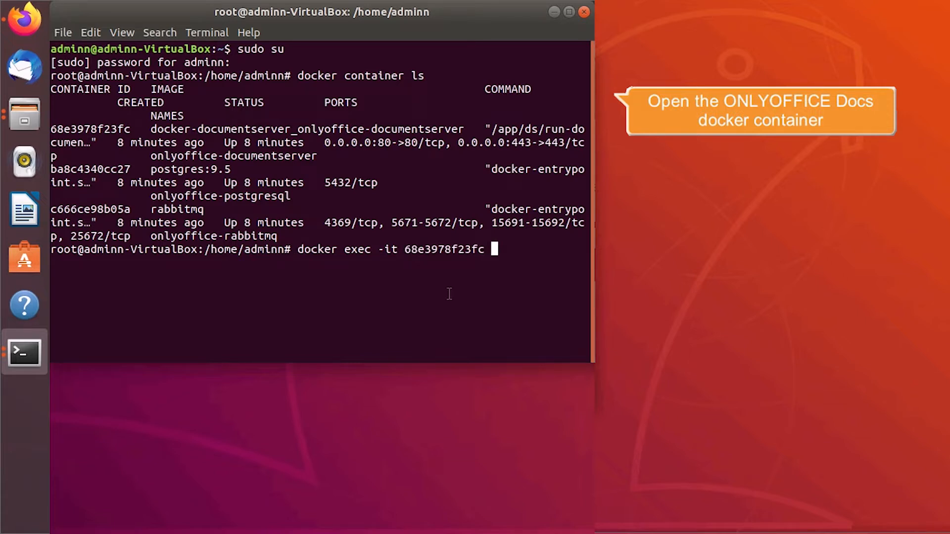
pyautogui.write('bash')
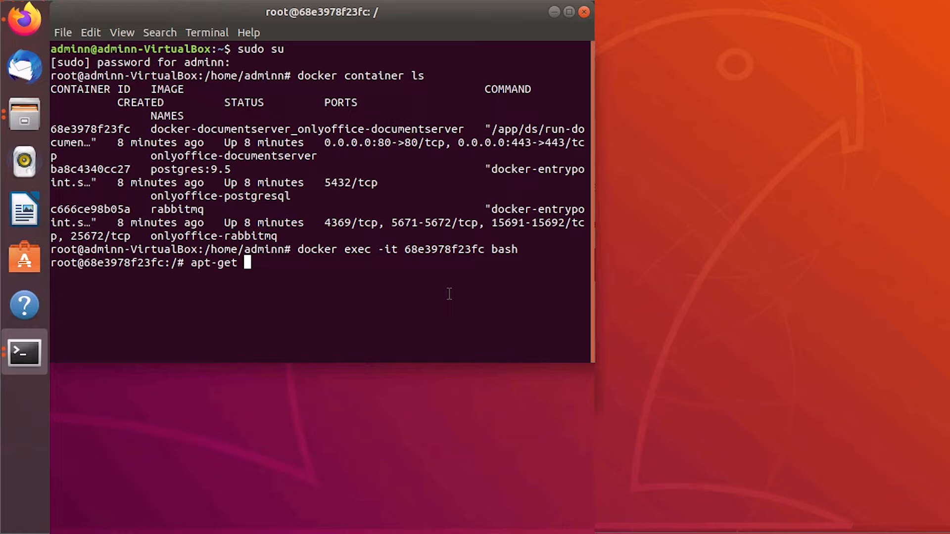
pyautogui.write('update')
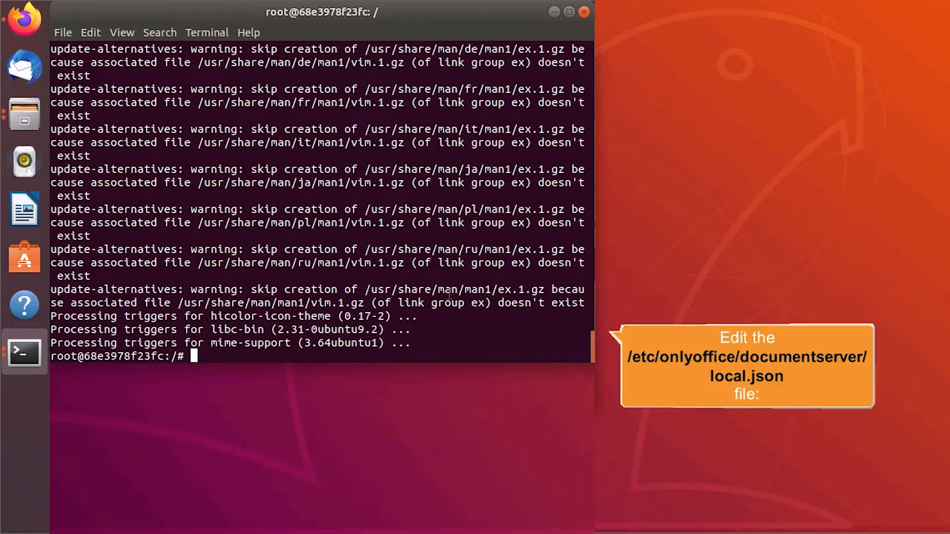
# - In local.json, set inbox, outbox and browser token validation to true and change the secret
pyautogui.write('vim /etc/onlyoffice/documentserver/local')
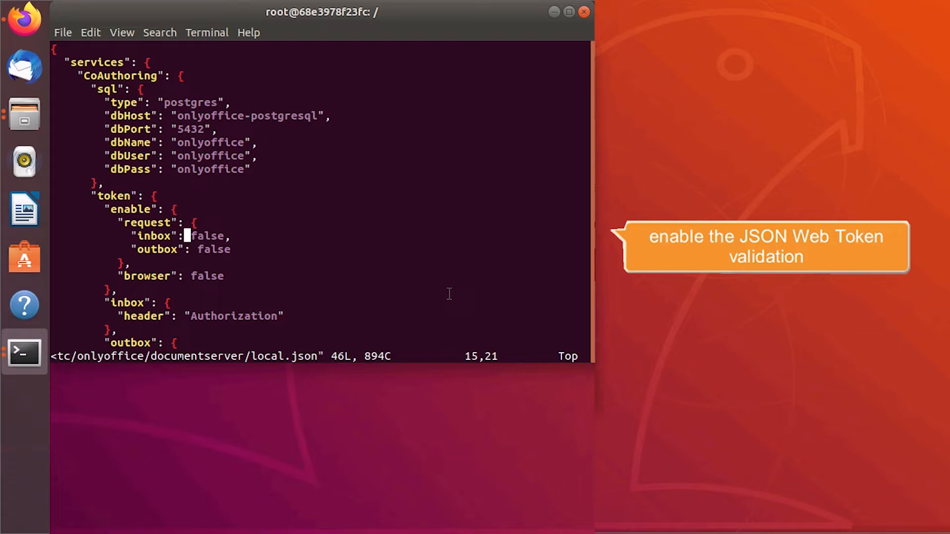
pyautogui.write('true')
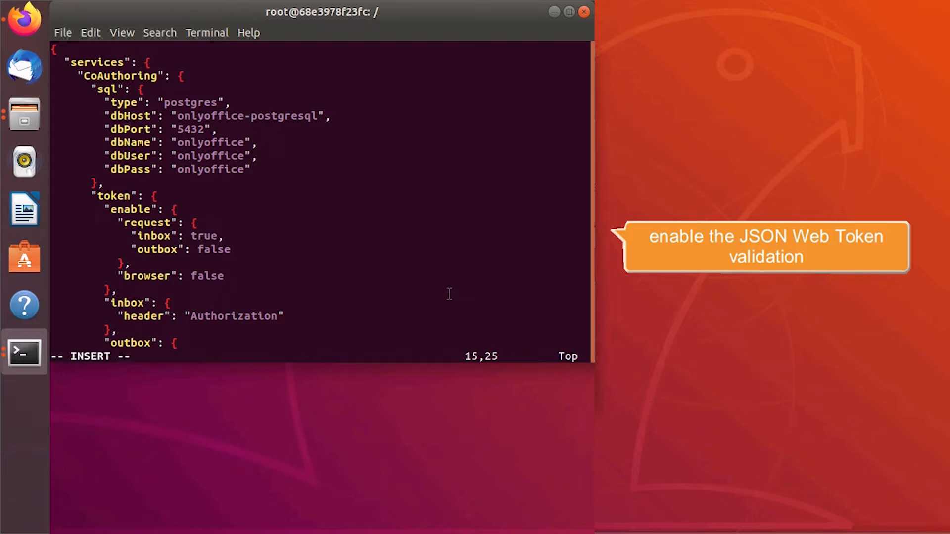
pyautogui.write('se')
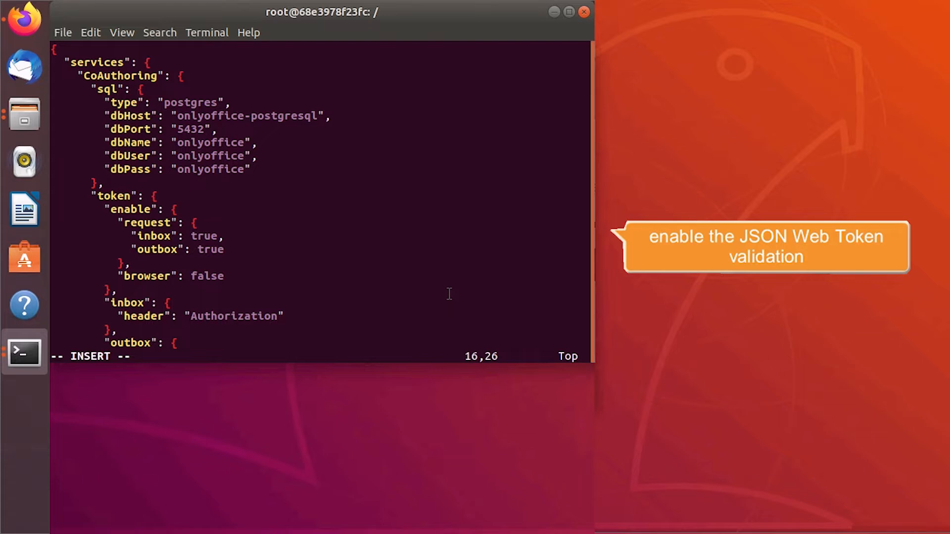
pyautogui.write('true')
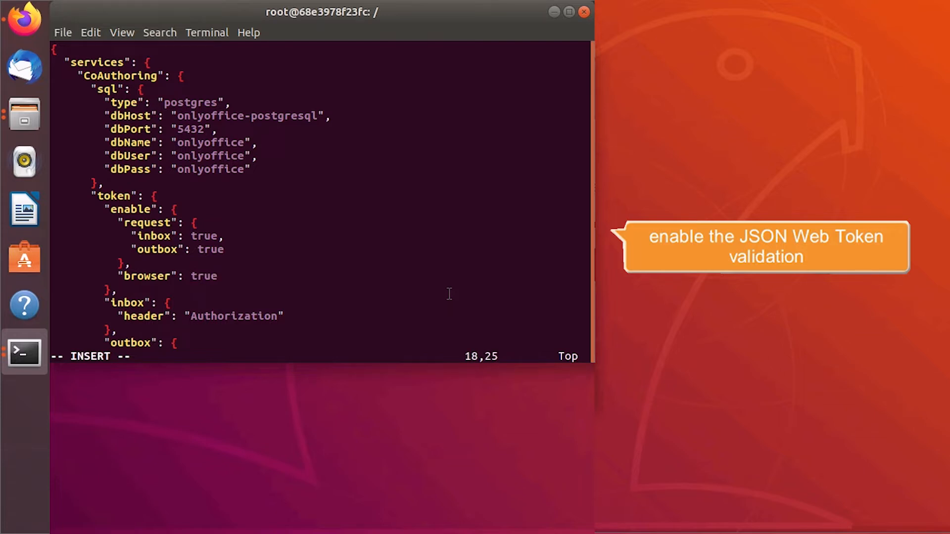
pyautogui.scroll(-3)
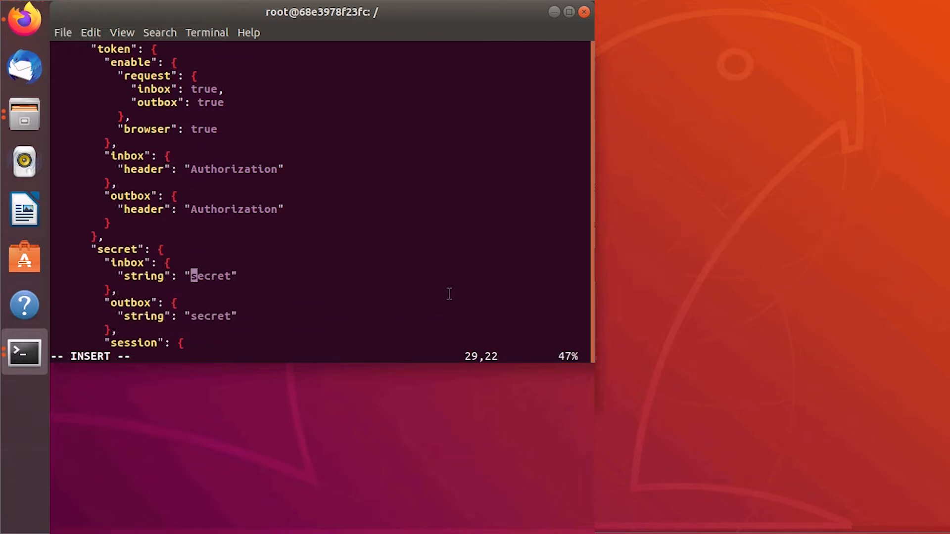
pyautogui.write('my')
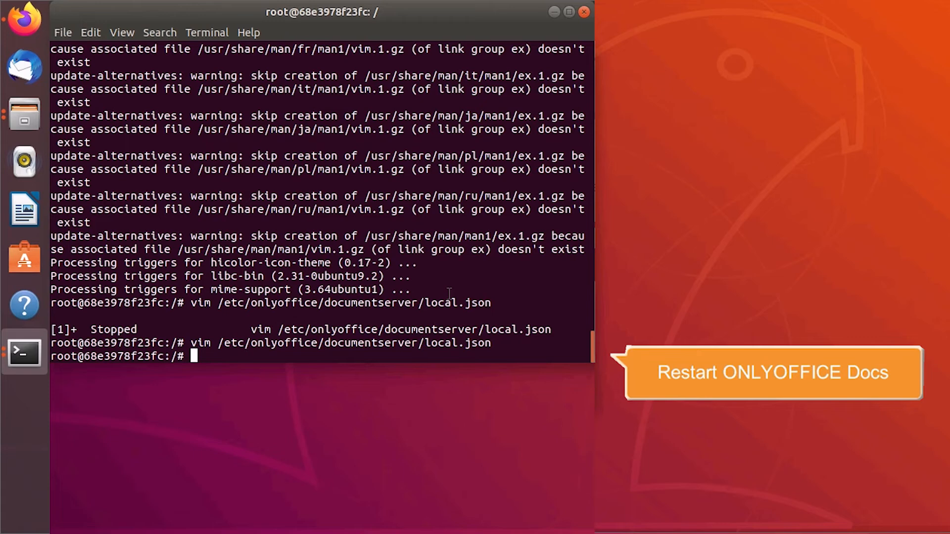
# - Restart all ONLYOFFICE Docs services with supervisorctl restart all
pyautogui.write('supervisorctl restart all')
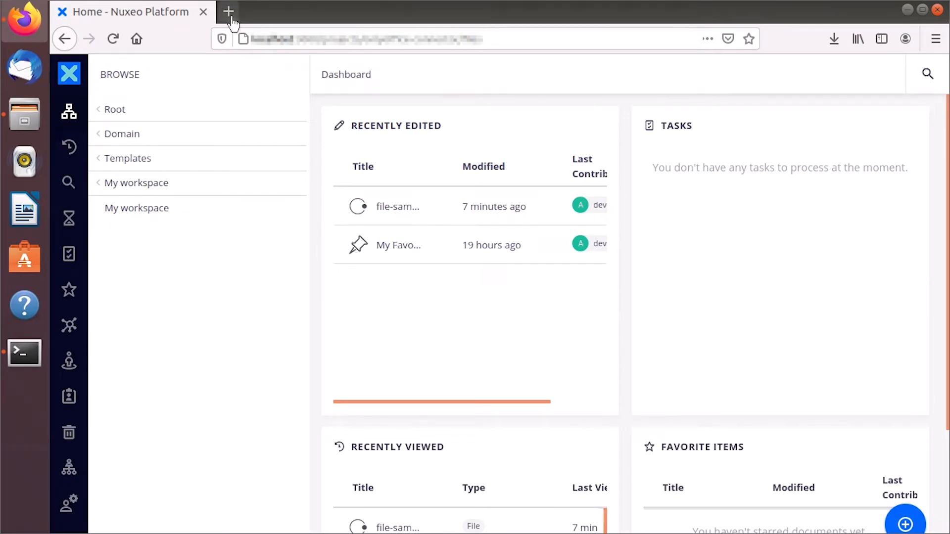
# - Search connect.nuxeo.com's marketplace for ONLYOFFICE and open the Oceane Consulting connector's install page
pyautogui.click(228, 11)
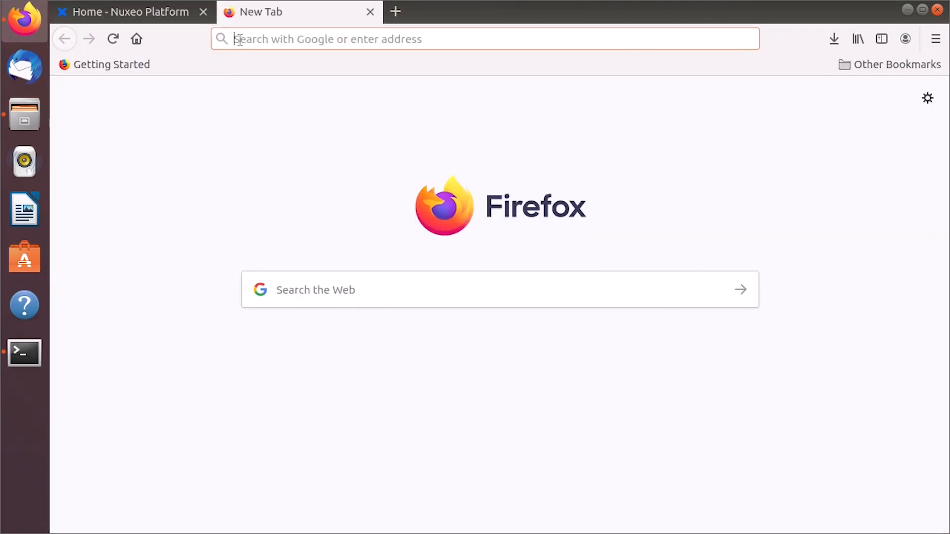
pyautogui.write('connect.nuxeo.com/nuxeo/site/marketplace')
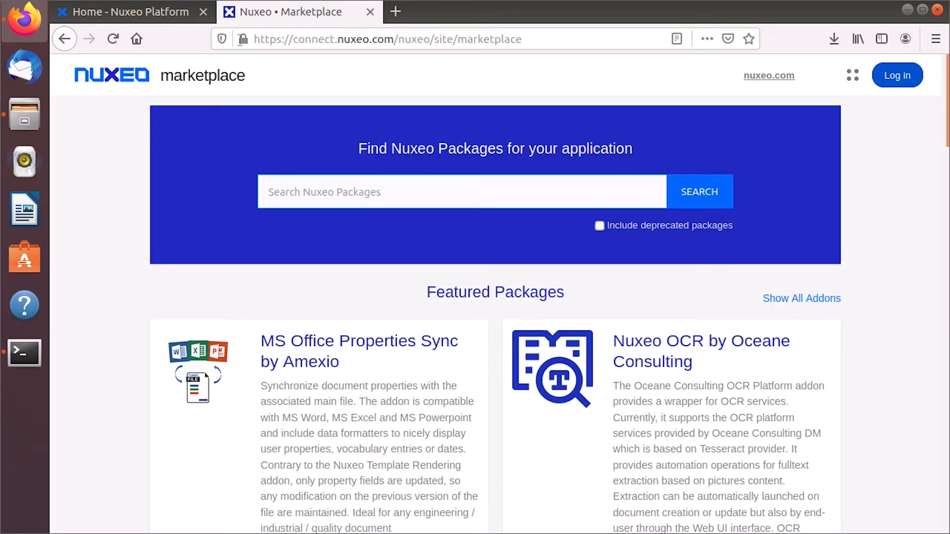
pyautogui.write('ONLYOFFICE')
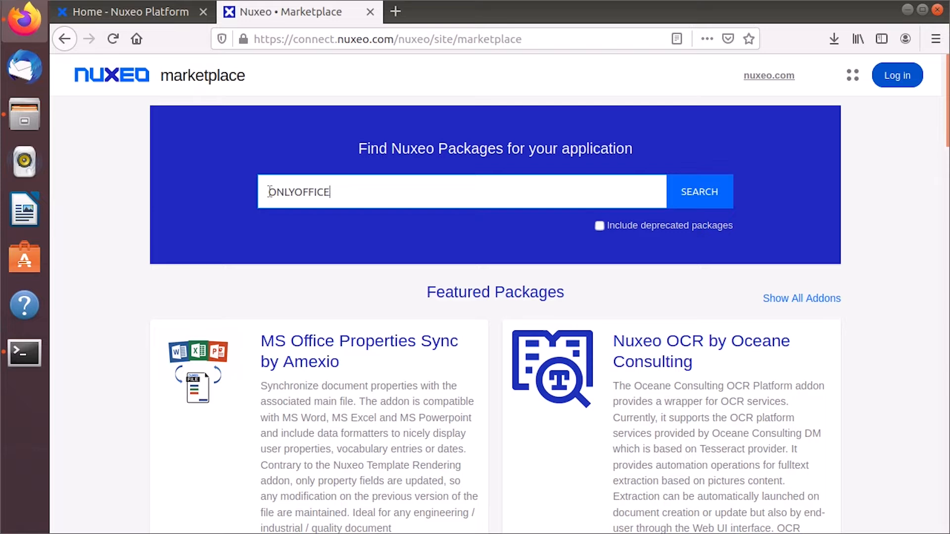
pyautogui.click(698, 192)
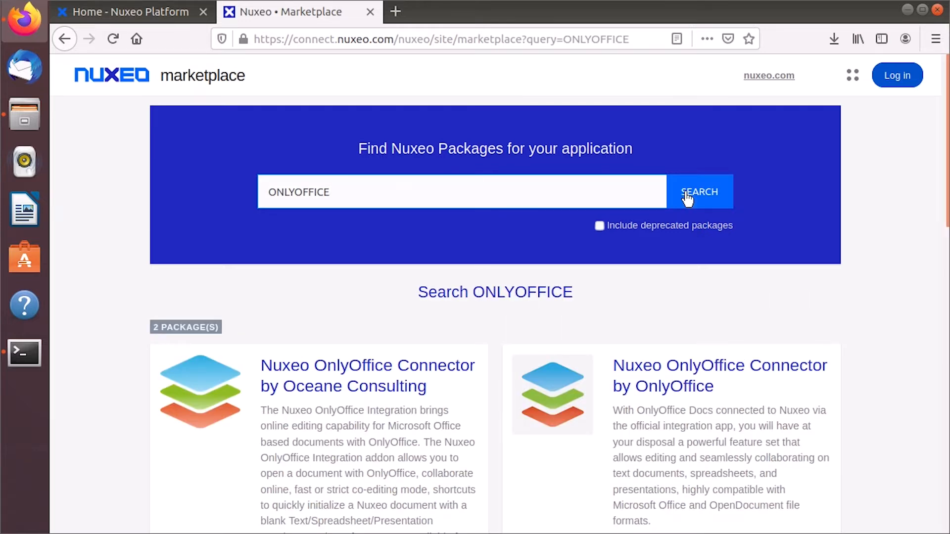
pyautogui.scroll(-3)
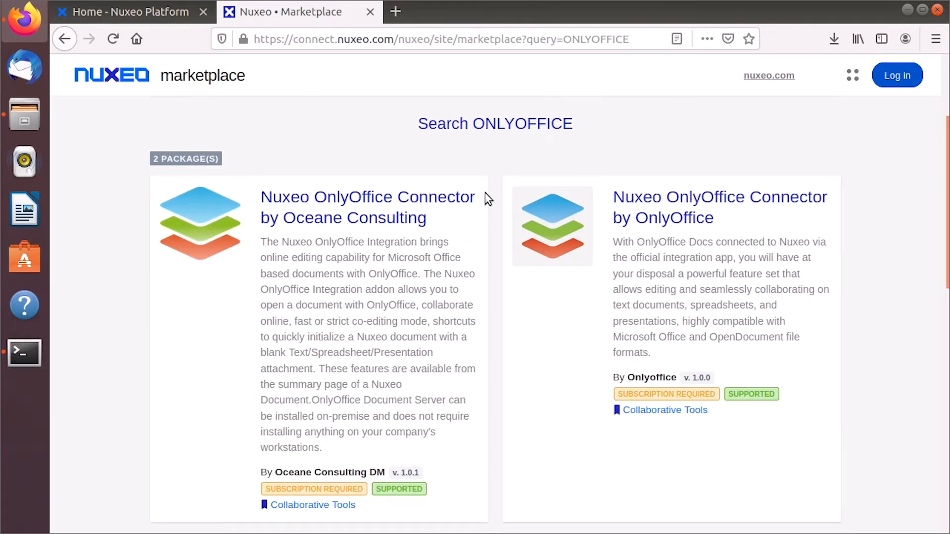
pyautogui.click(366, 208)
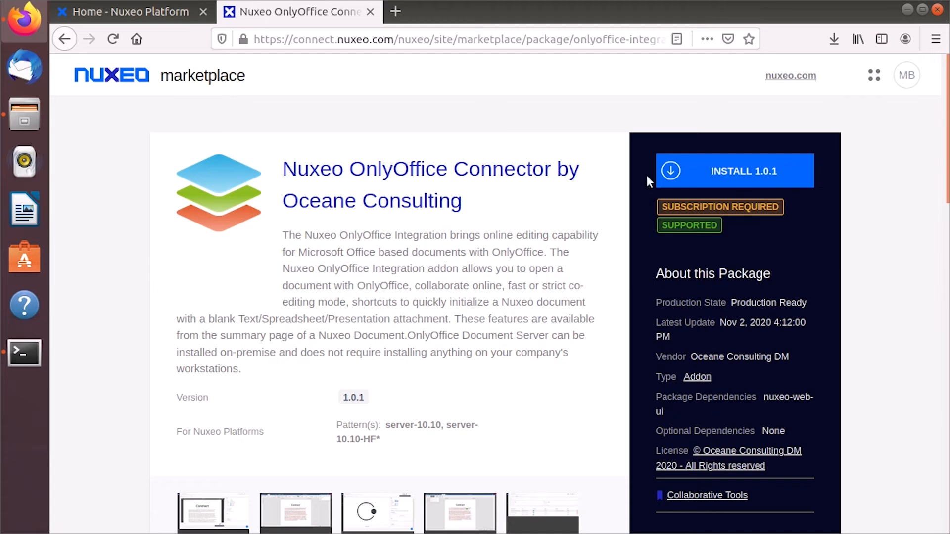
pyautogui.click(735, 171)
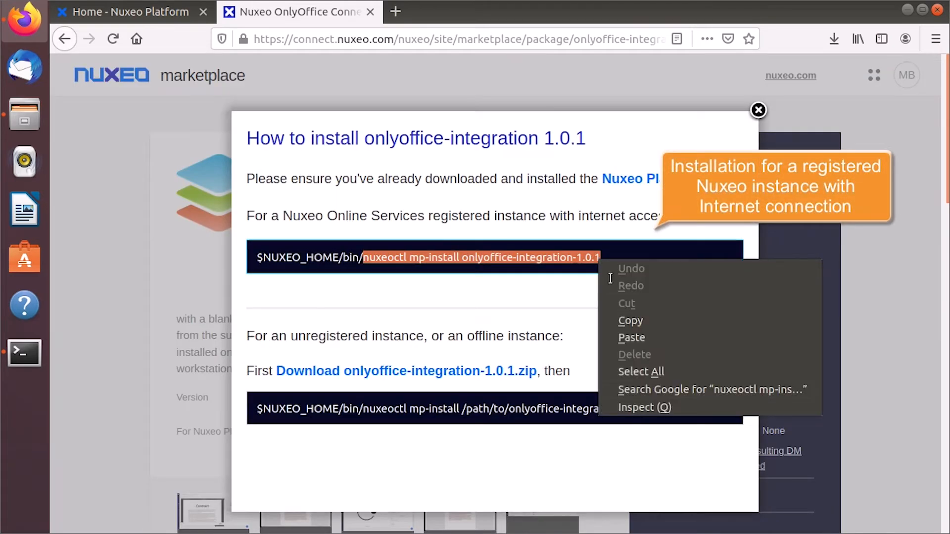
# - Copy the registered-instance nuxeoctl mp-install command for use in Terminal
pyautogui.click(73, 350)
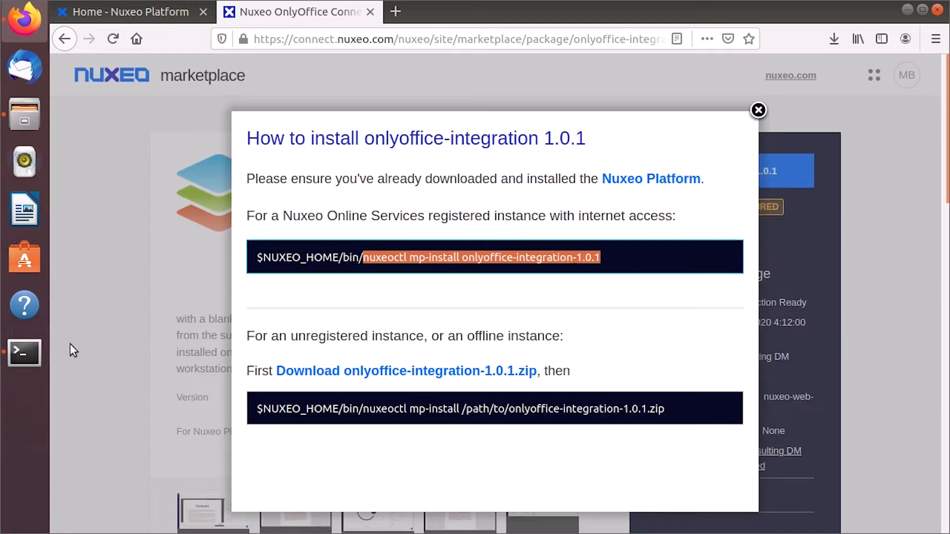
pyautogui.click(24, 353)
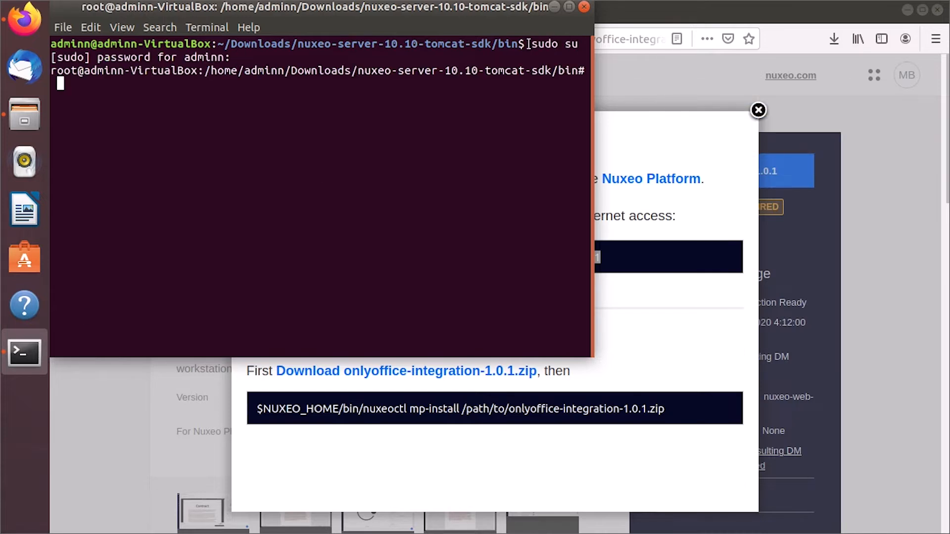
# - Stop Nuxeo, attempt the online mp-install, start Nuxeo again, and download the connector zip
pyautogui.write('nuxeoctl stop')
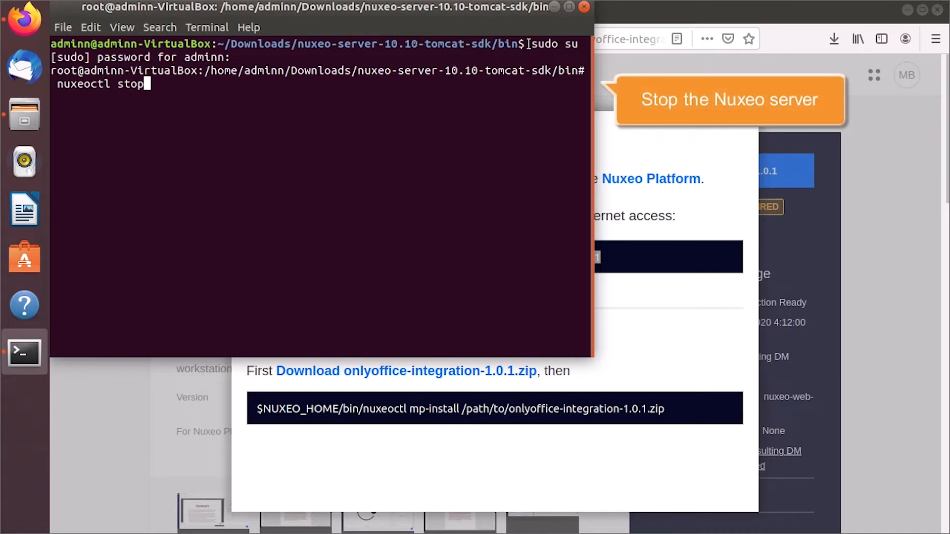
pyautogui.press('Return')
pyautogui.write('nuxeoctl mp-install onlyoffice-integration-1.0.1')
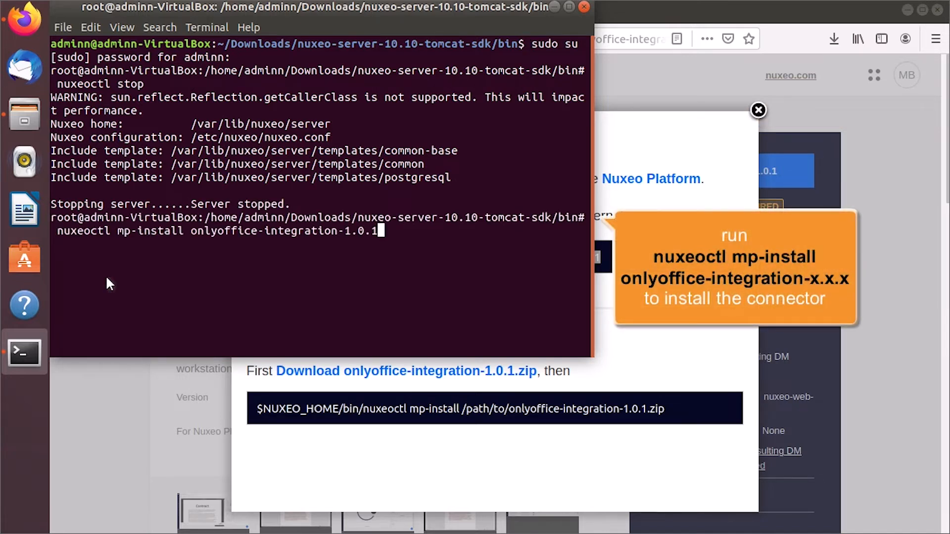
pyautogui.press('Return')
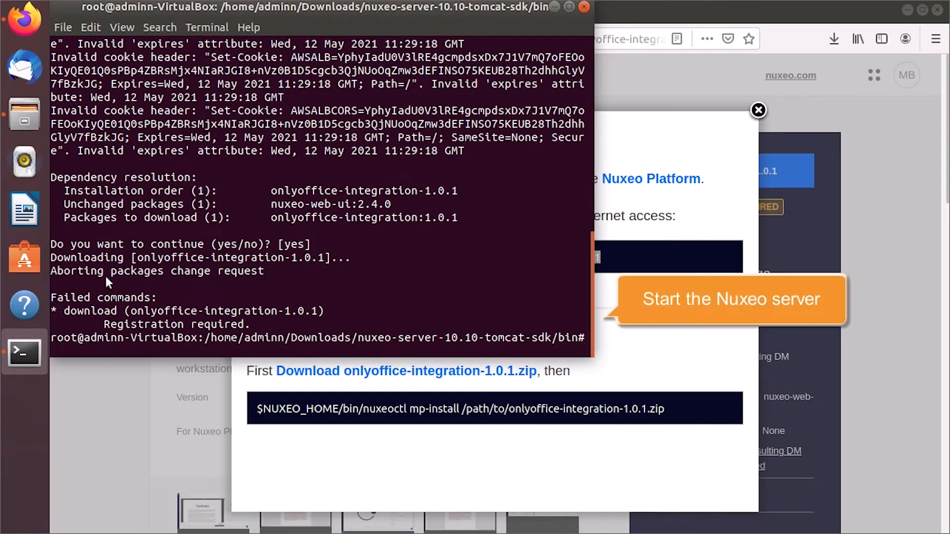
pyautogui.write('nuxeoctl start')
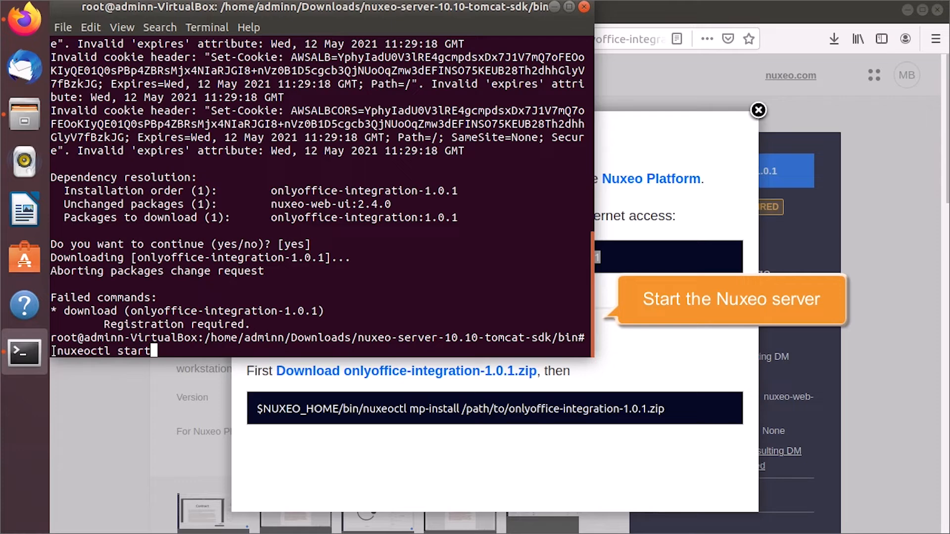
pyautogui.press('Return')
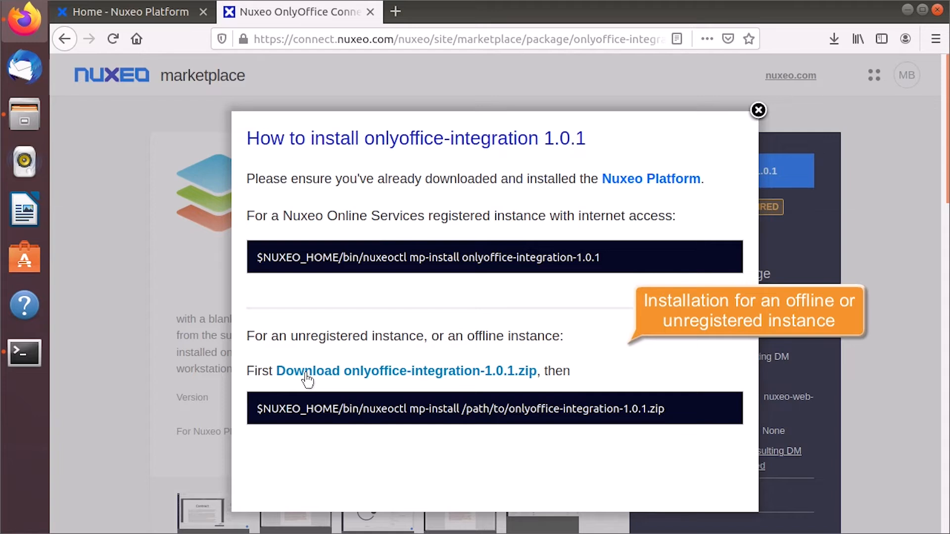
pyautogui.click(406, 370)
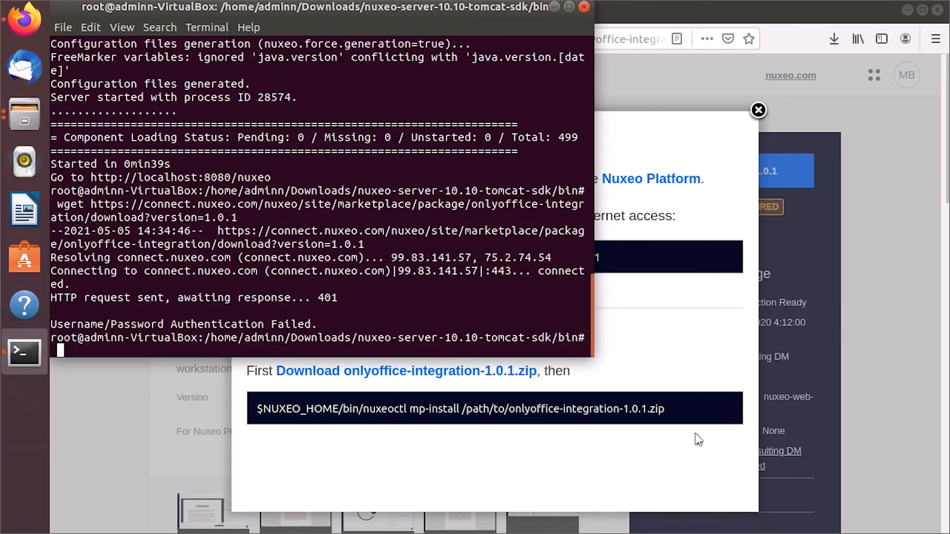
# - Install the connector offline from the zip in /home/adminn/Downloads/, then start Nuxeo
pyautogui.write('nuxeoctl stop')
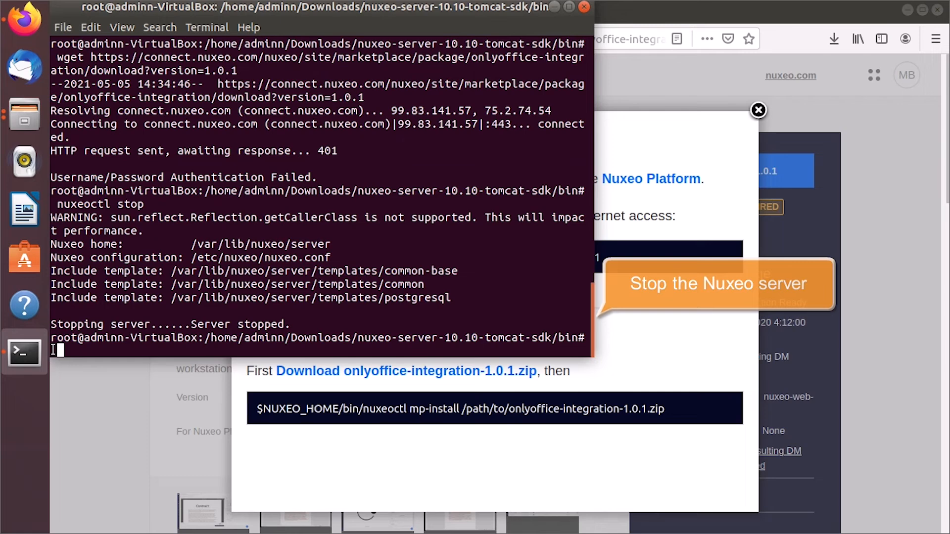
pyautogui.write('nuxeoctl mp-install /home/a')
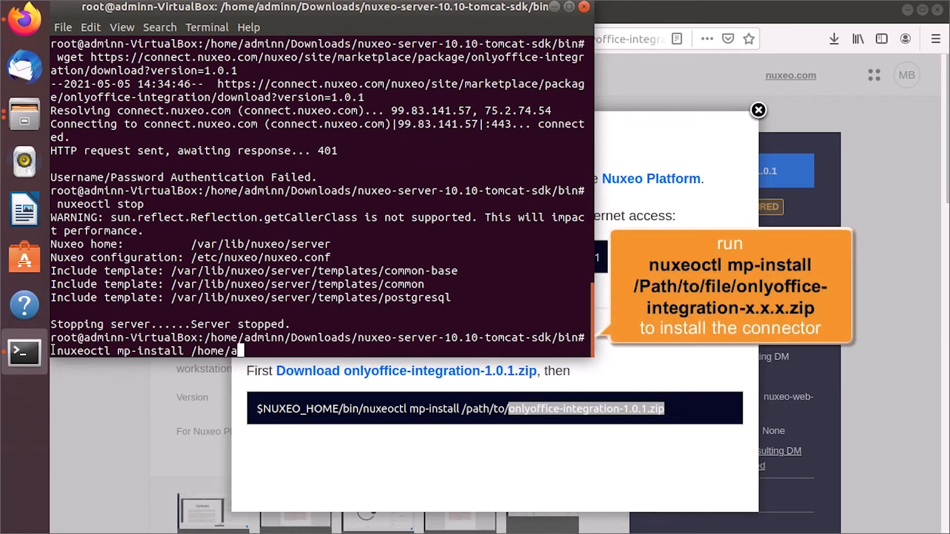
pyautogui.rightClick(369, 357)
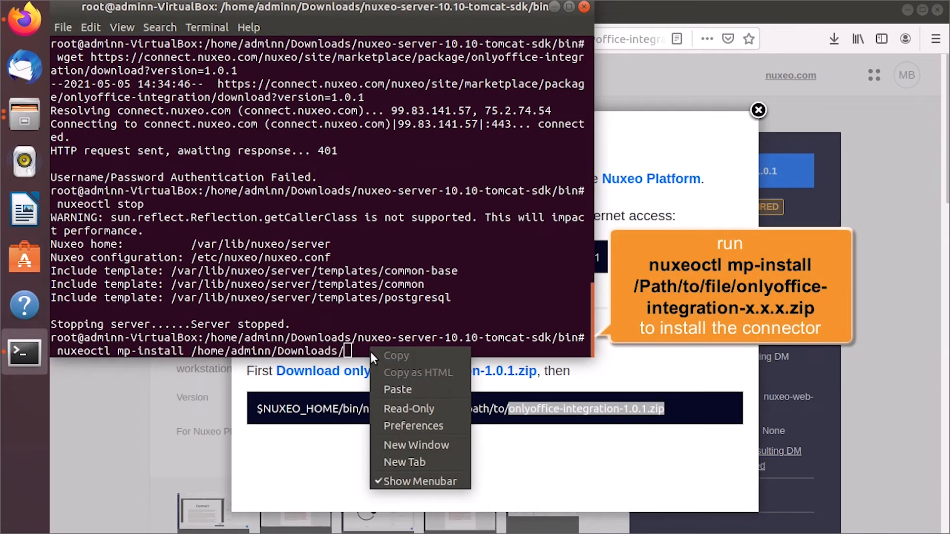
pyautogui.click(397, 389)
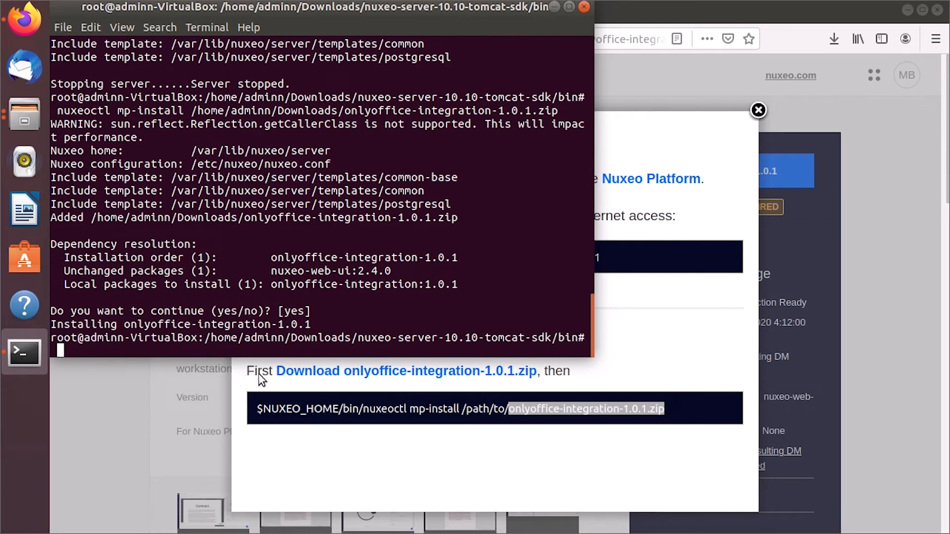
pyautogui.write('nuxeoctl start')
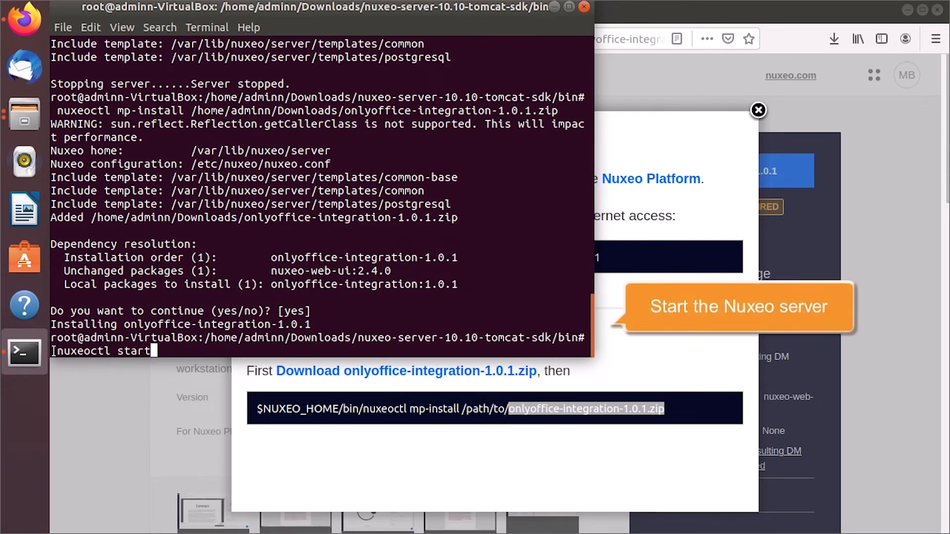
pyautogui.press('Return')
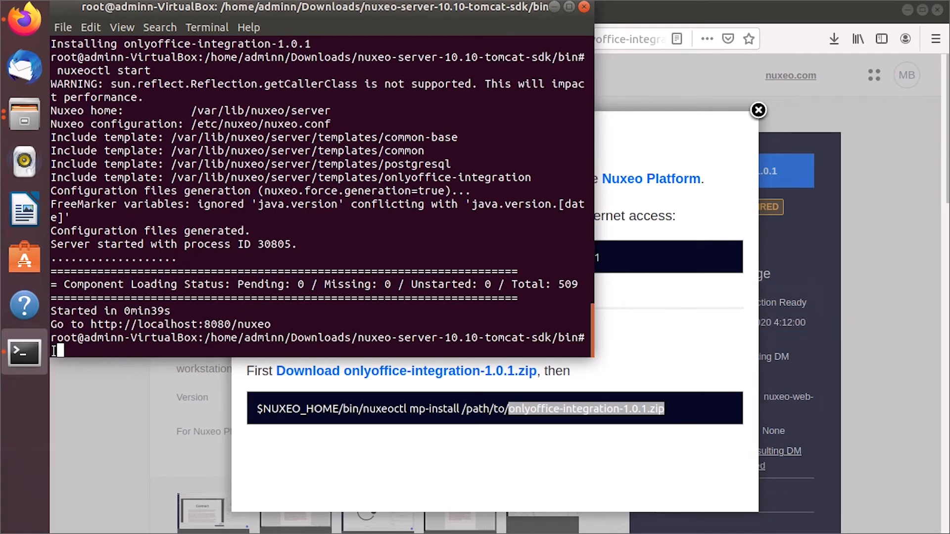
pyautogui.write('mc')
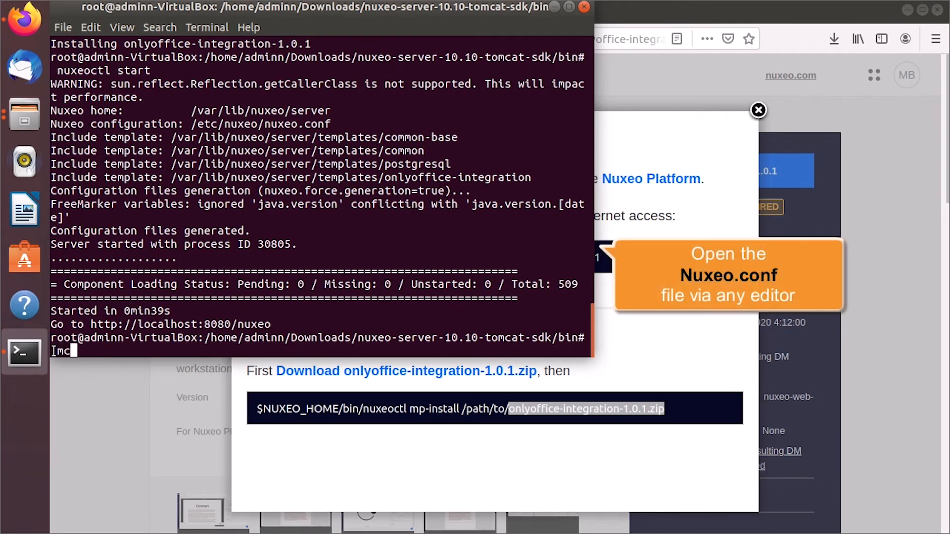
pyautogui.press('Return')
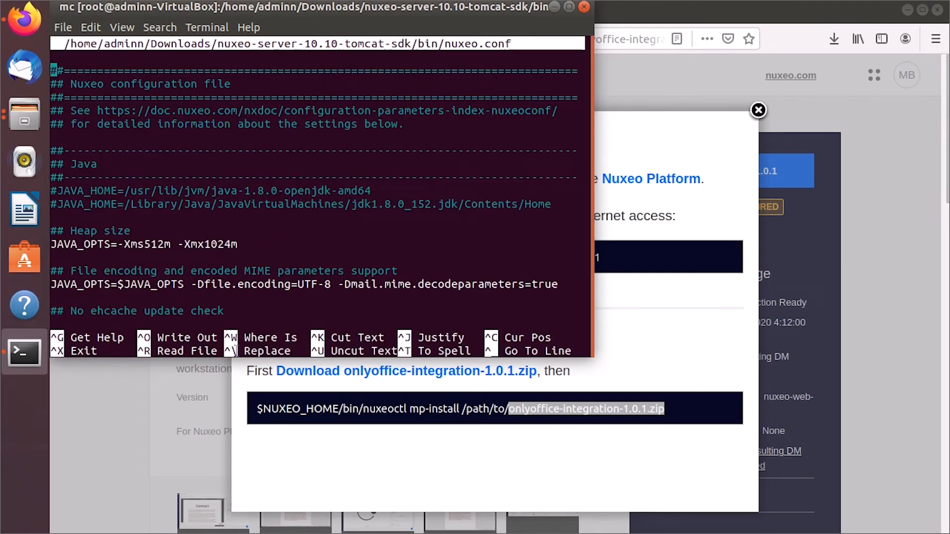
pyautogui.scroll(-3)
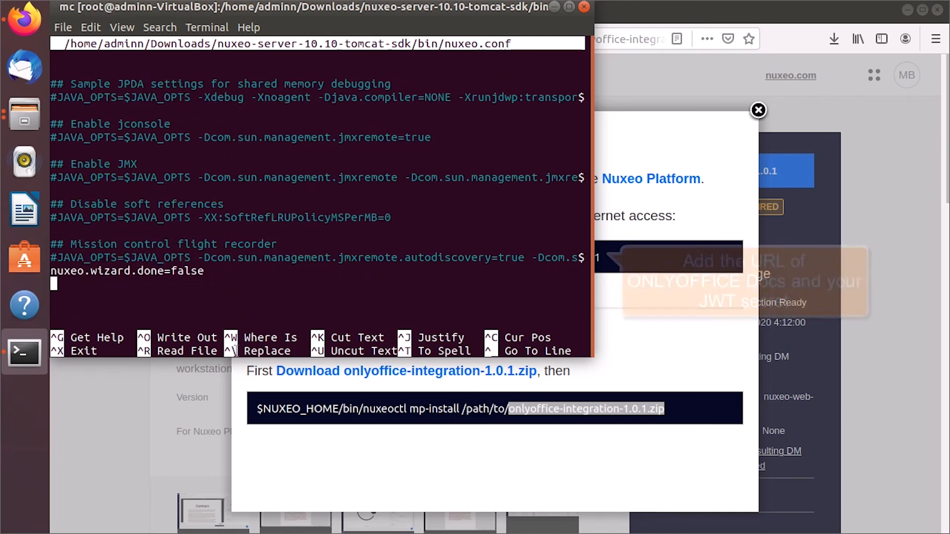
pyautogui.write('onlyoffice.docserv')
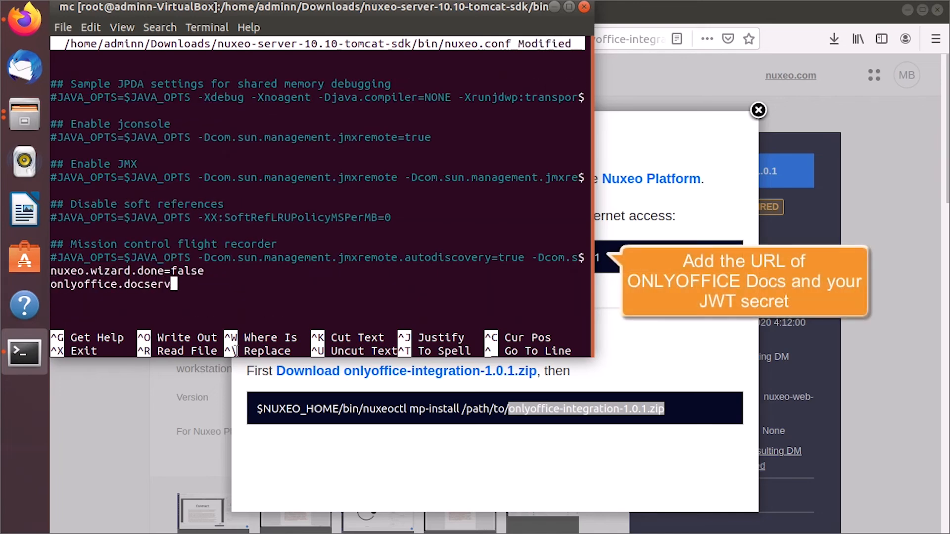
pyautogui.write('.url=http://documentserver/')
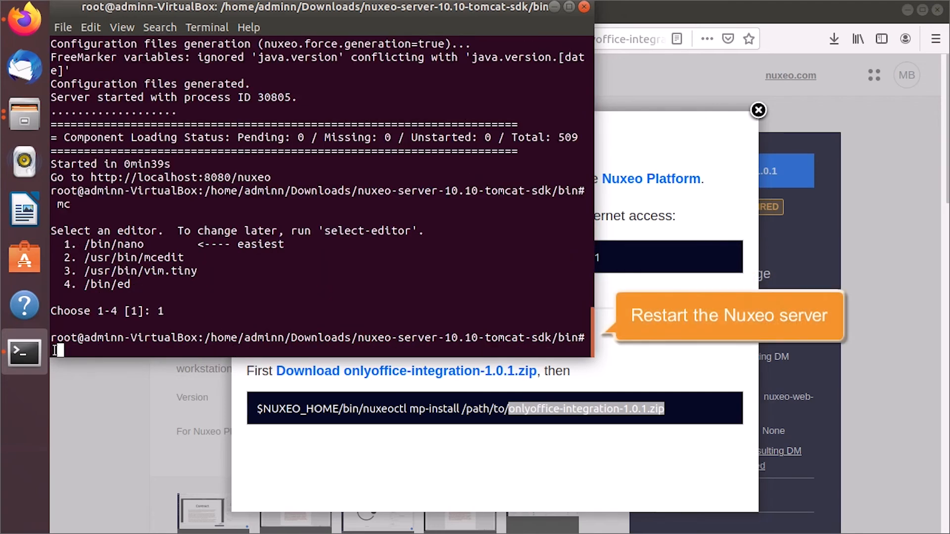
# - Restart Nuxeo and open file-sample_1MB.docx in the ONLYOFFICE editor
pyautogui.write('nuxeoctl restart')
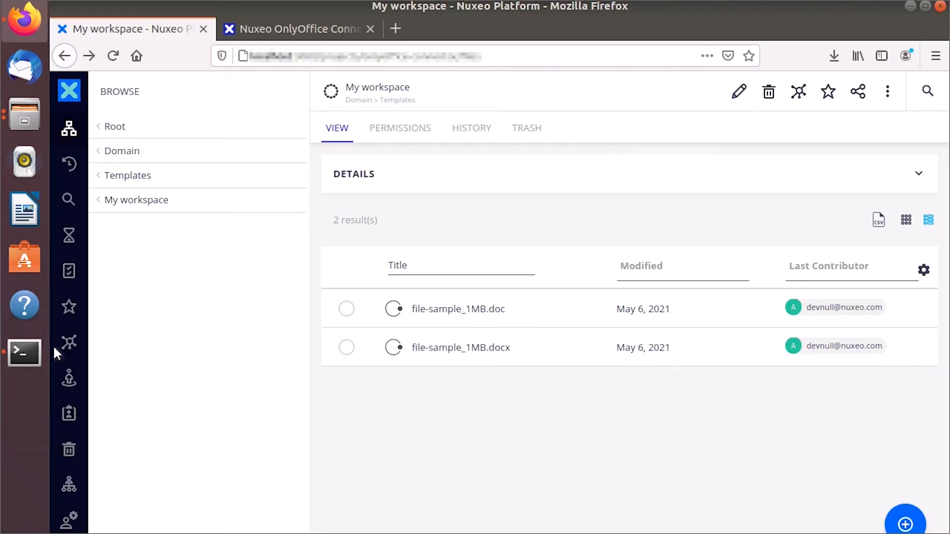
pyautogui.click(461, 347)
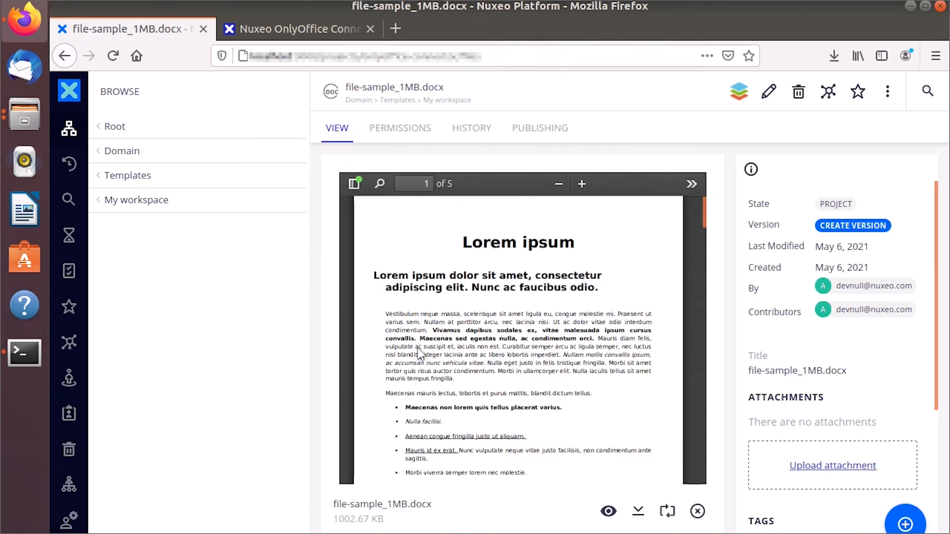
pyautogui.click(769, 91)
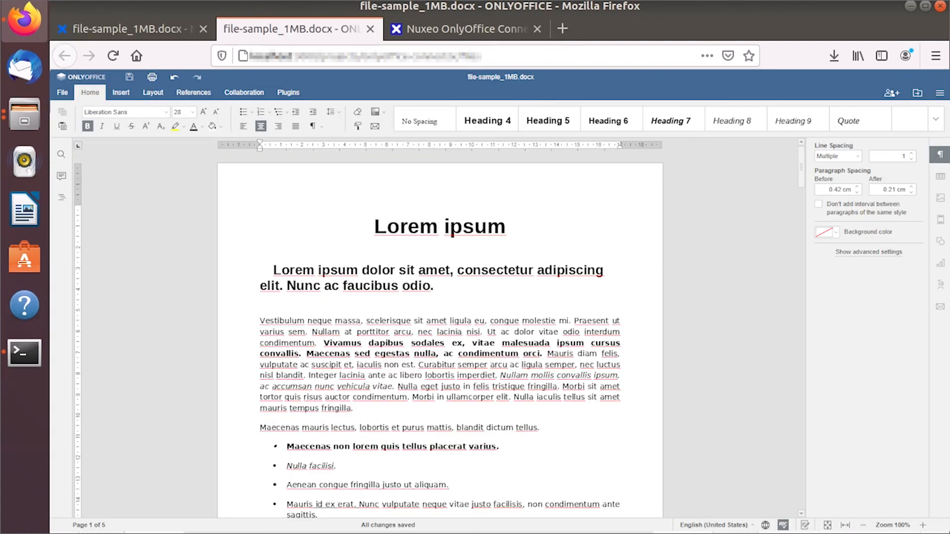